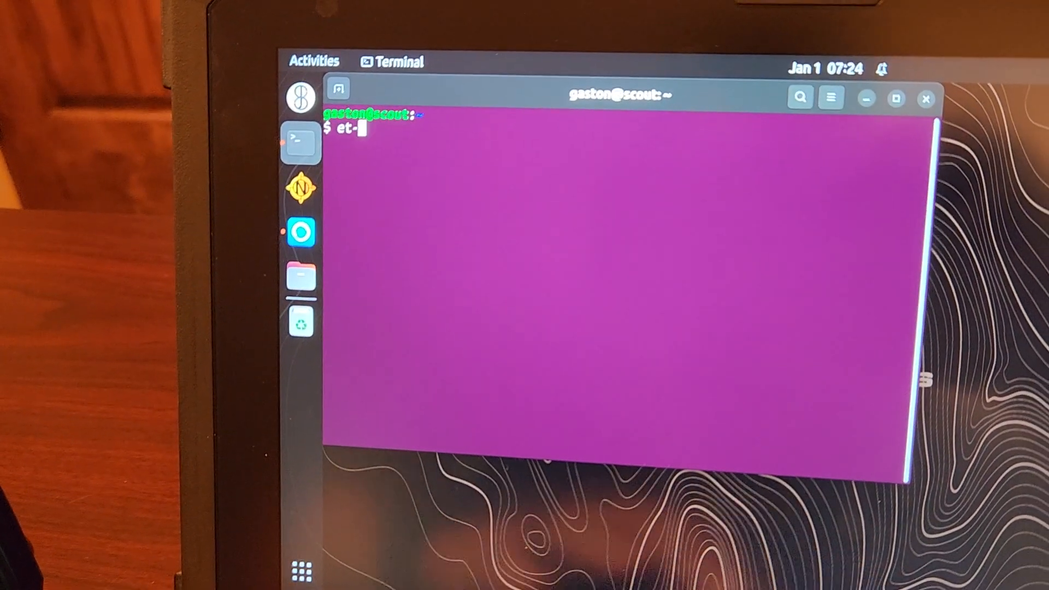
type("uv-pro")
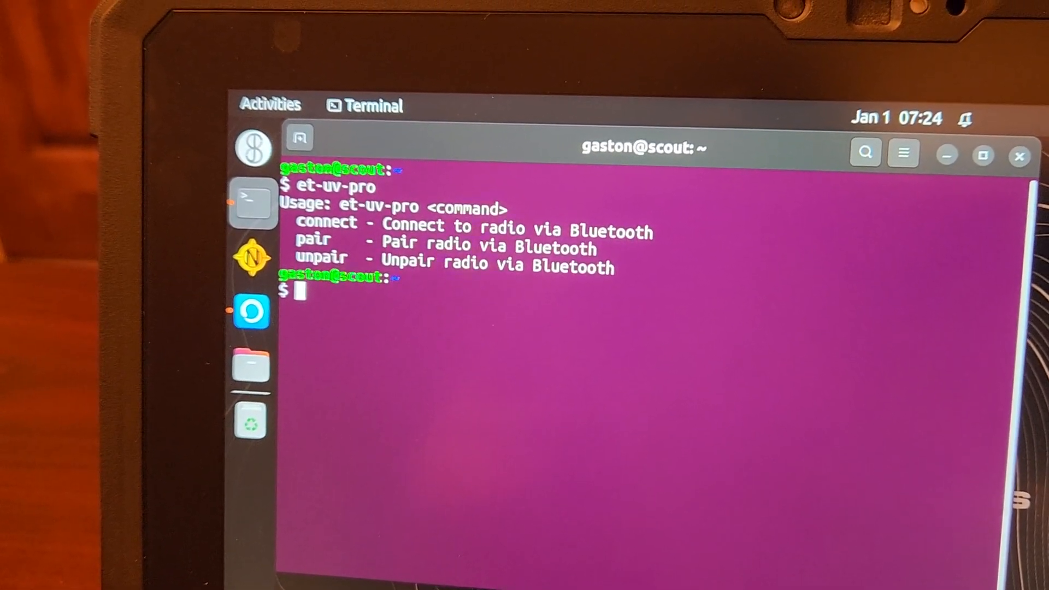
type("et-uv-pro")
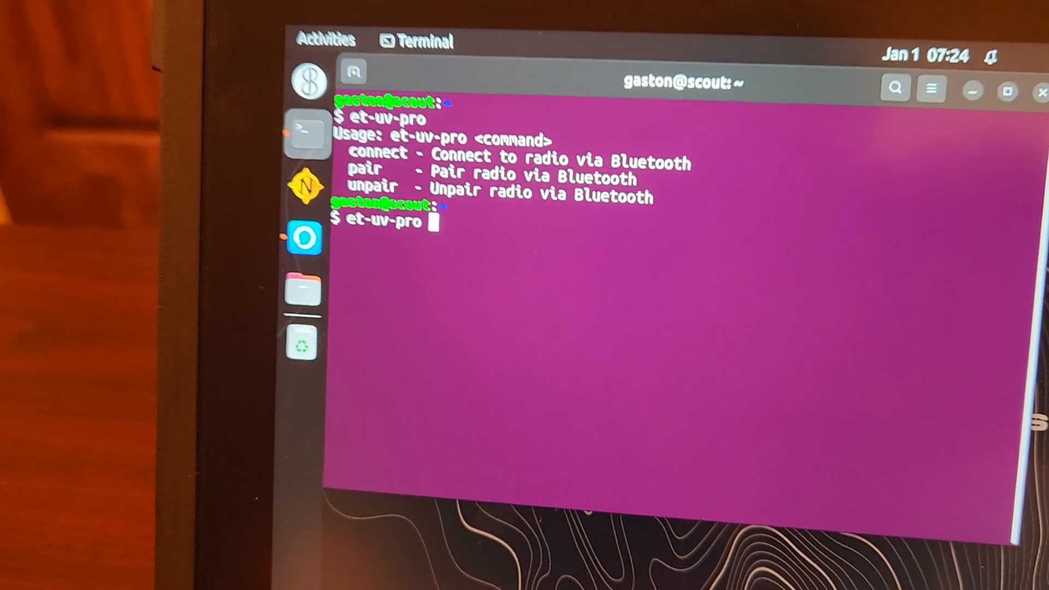
type("con")
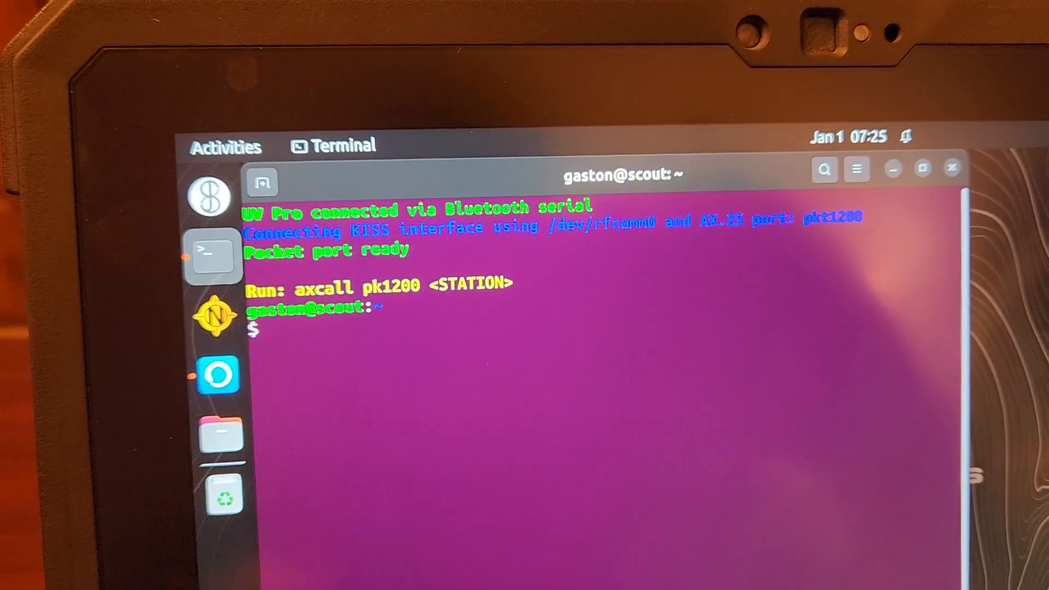
type("axca")
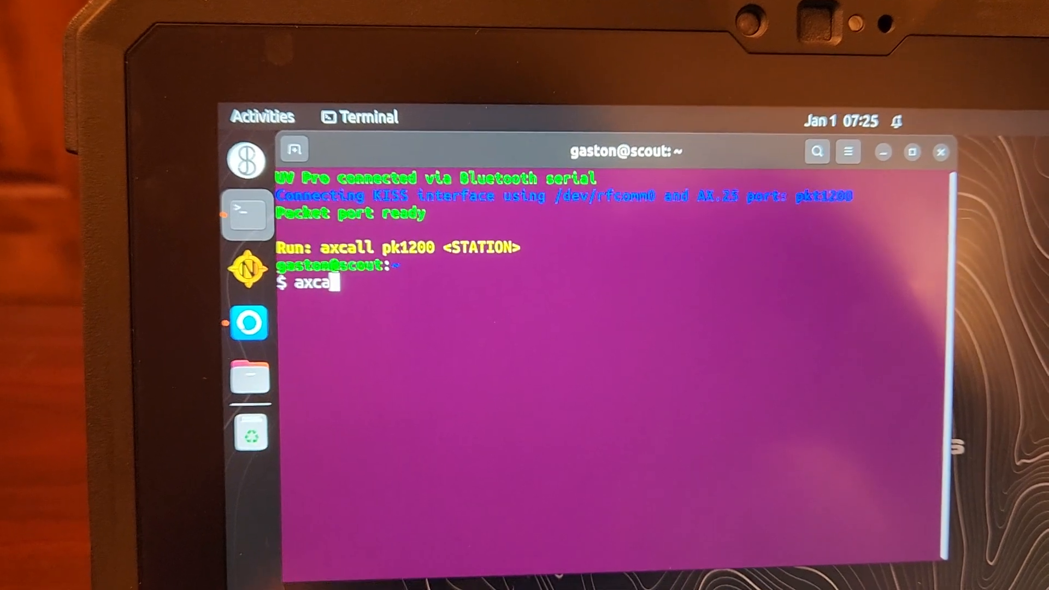
type("ll")
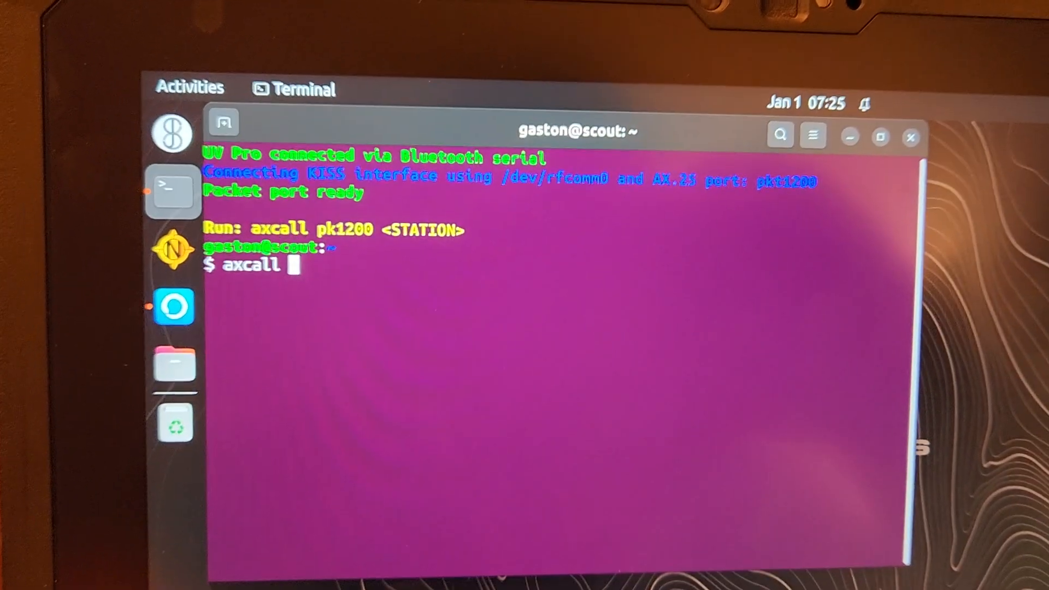
type("pk")
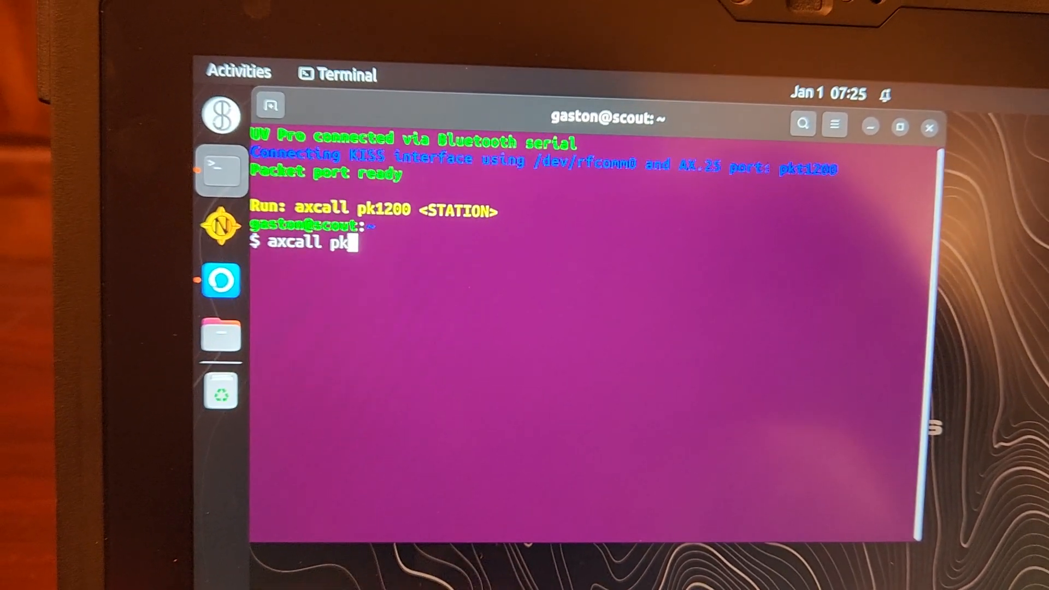
type("t1200")
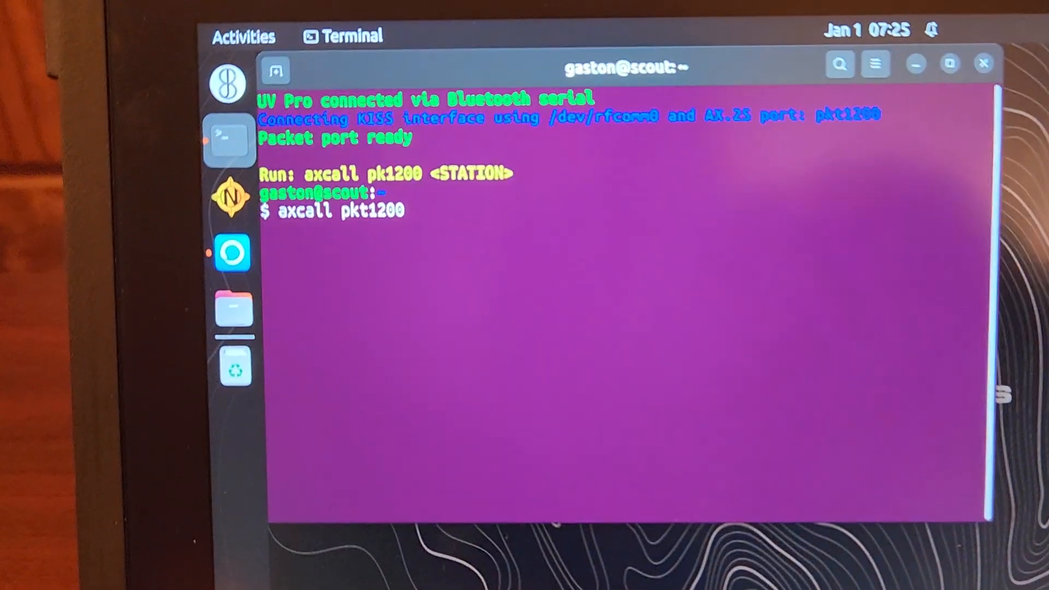
type("TT")
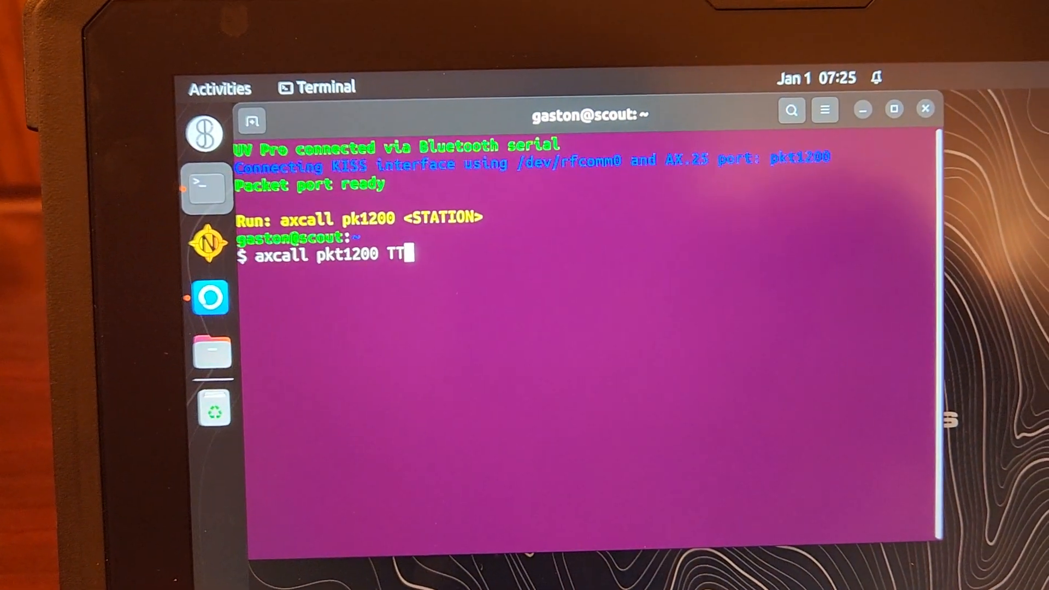
type("PBB")
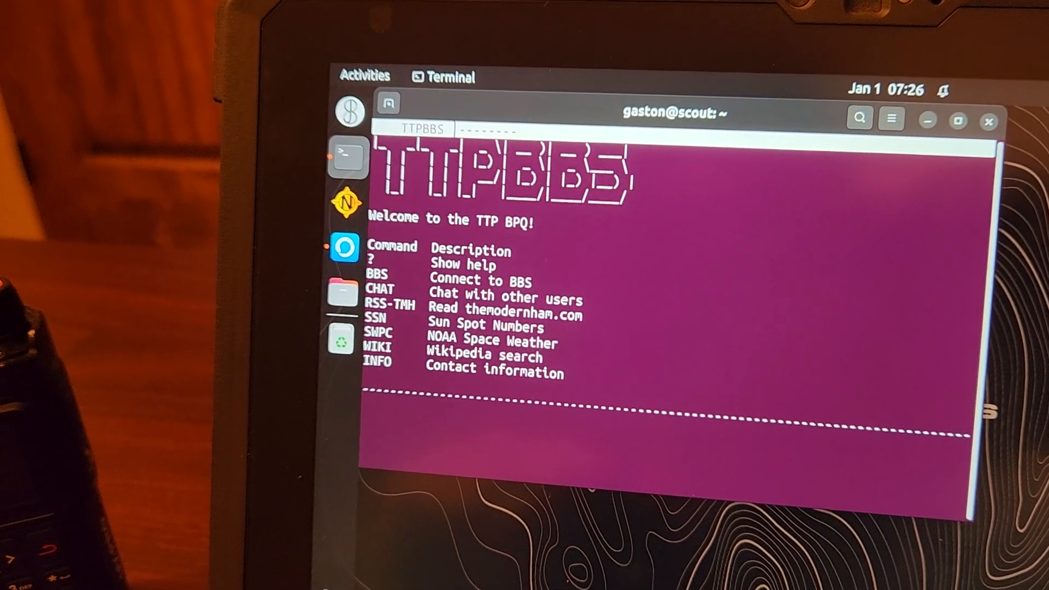
type("B")
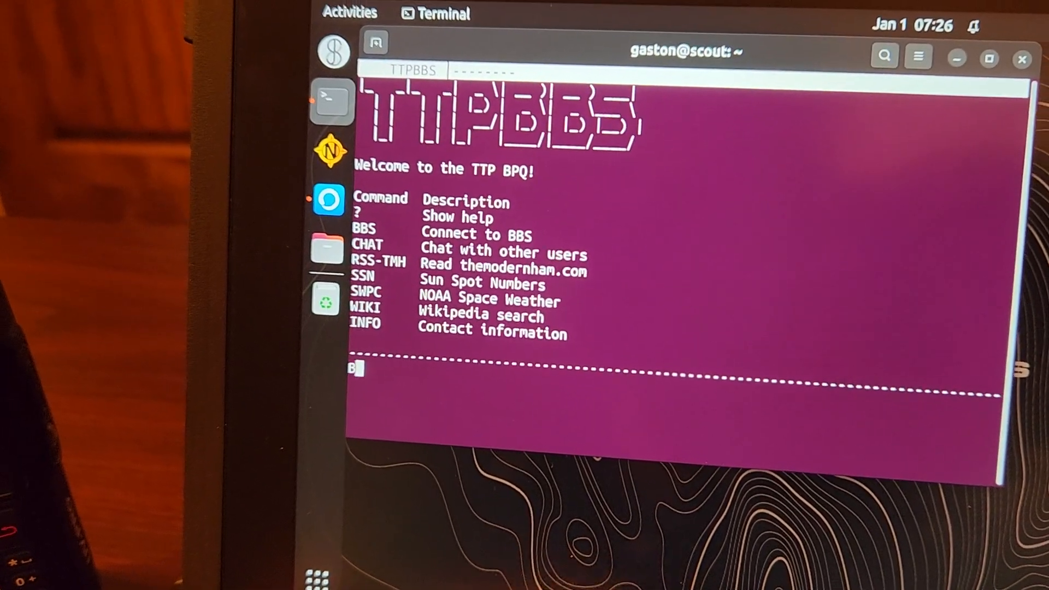
type("BS")
type("LB")
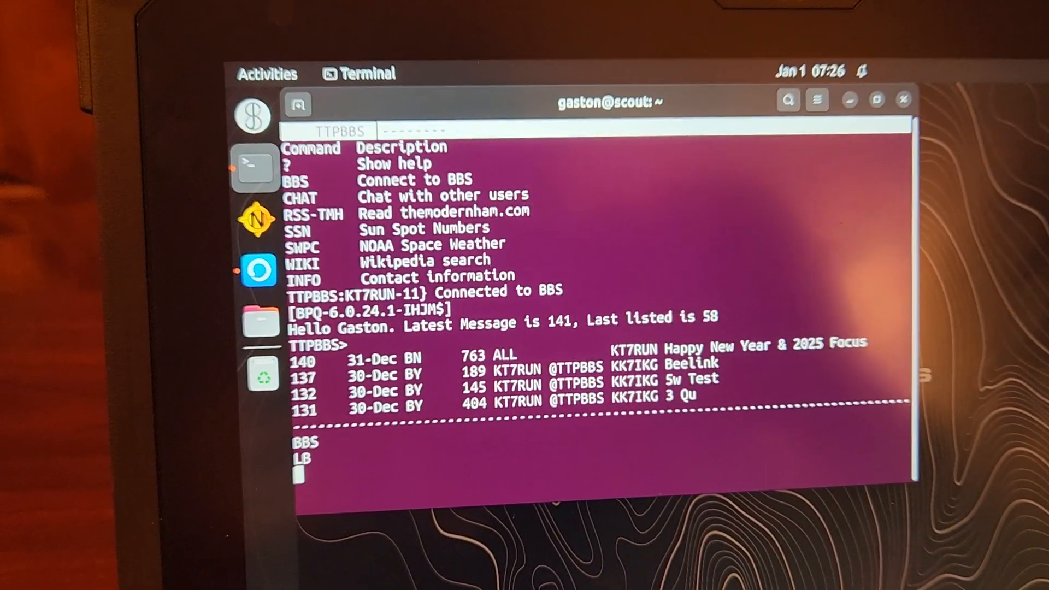
scroll("down", 3)
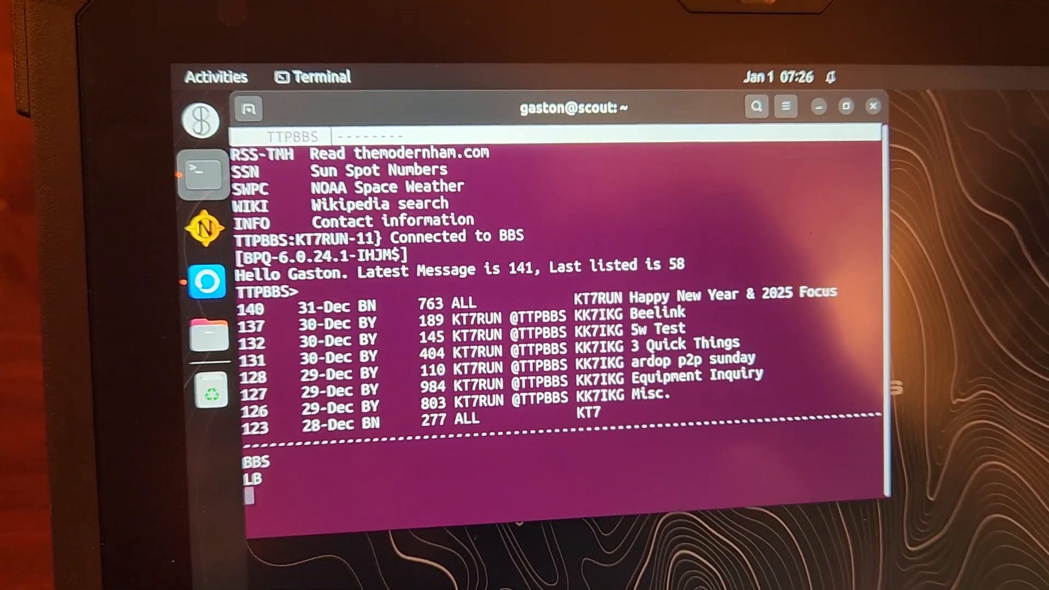